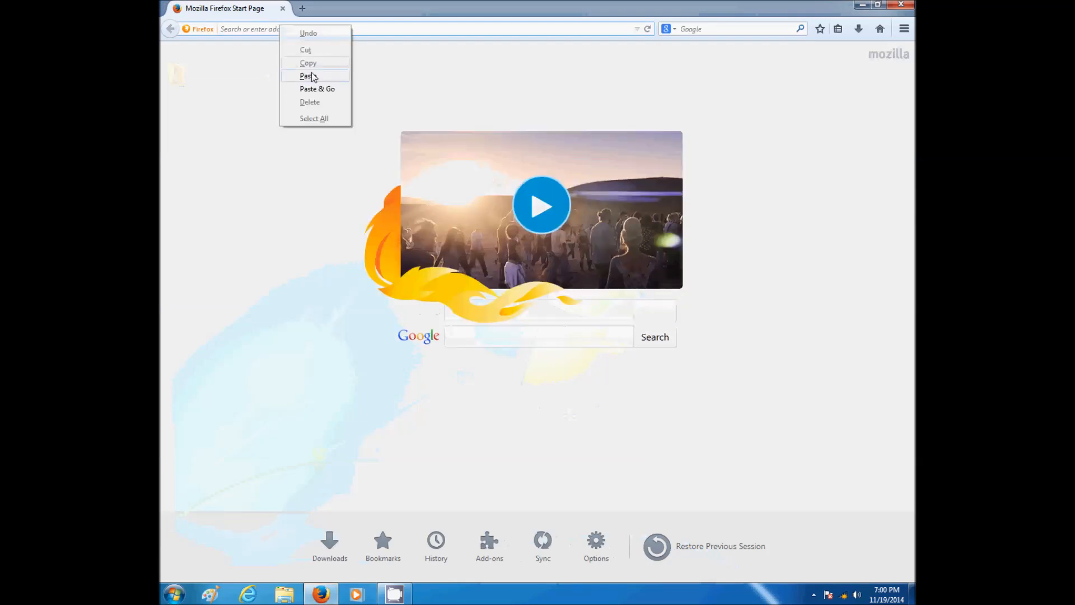
- Go to dban.org and reach its Download page with the DBAN vs Blancco comparison table
{"action": "left_click", "coordinate": [317, 89]}
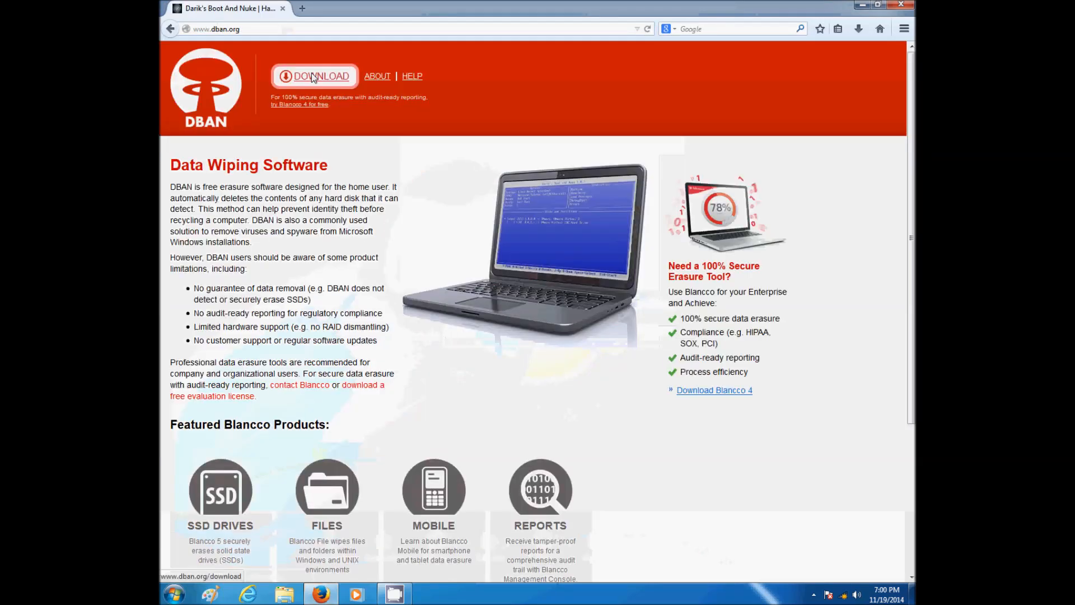
{"action": "left_click", "coordinate": [315, 76]}
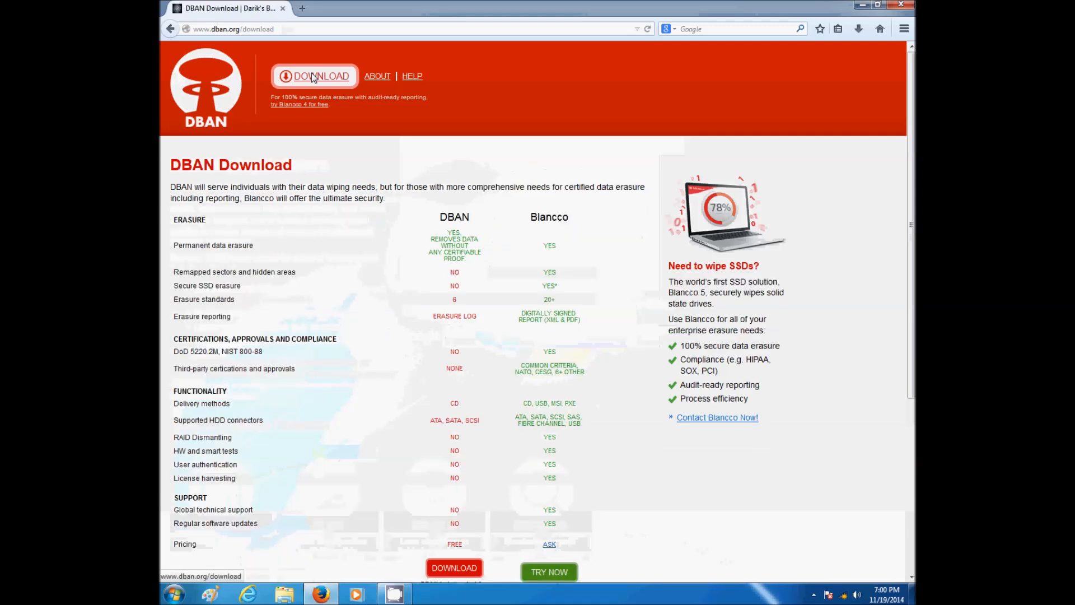
{"action": "mouse_move", "coordinate": [397, 476]}
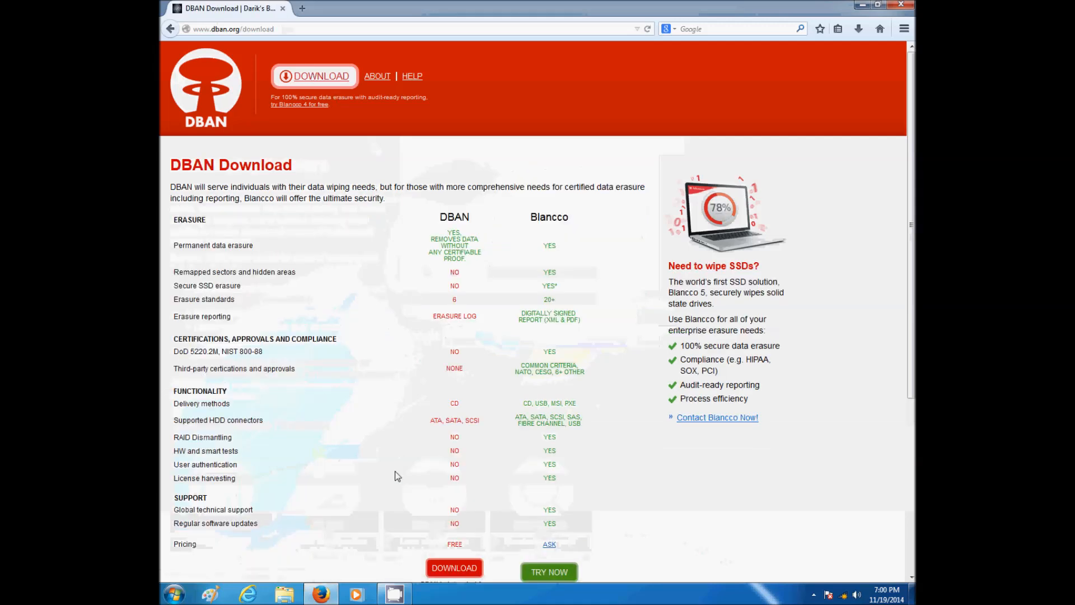
{"action": "mouse_move", "coordinate": [448, 571]}
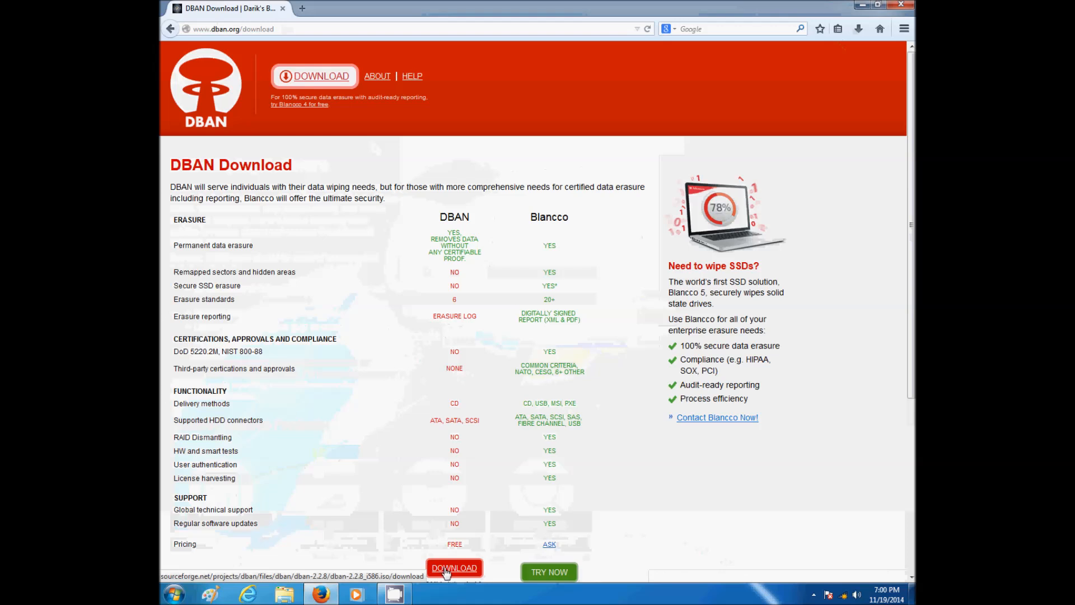
{"action": "left_click", "coordinate": [455, 567]}
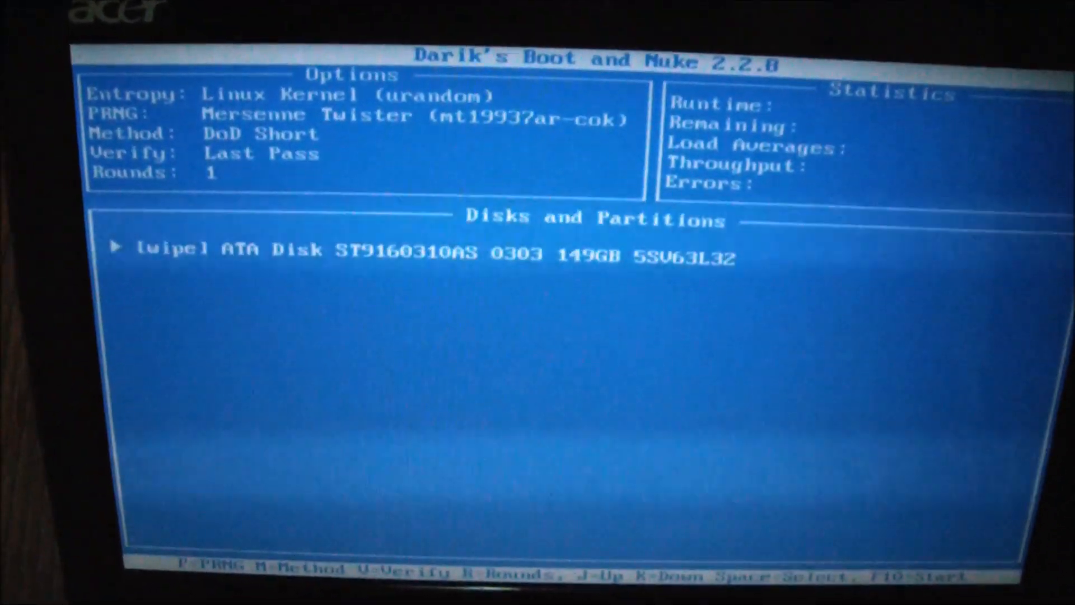
- Show the wipe-method list with M and step through RCMP TSSIT OPS-II and Quick Erase descriptions
{"action": "key", "text": "m"}
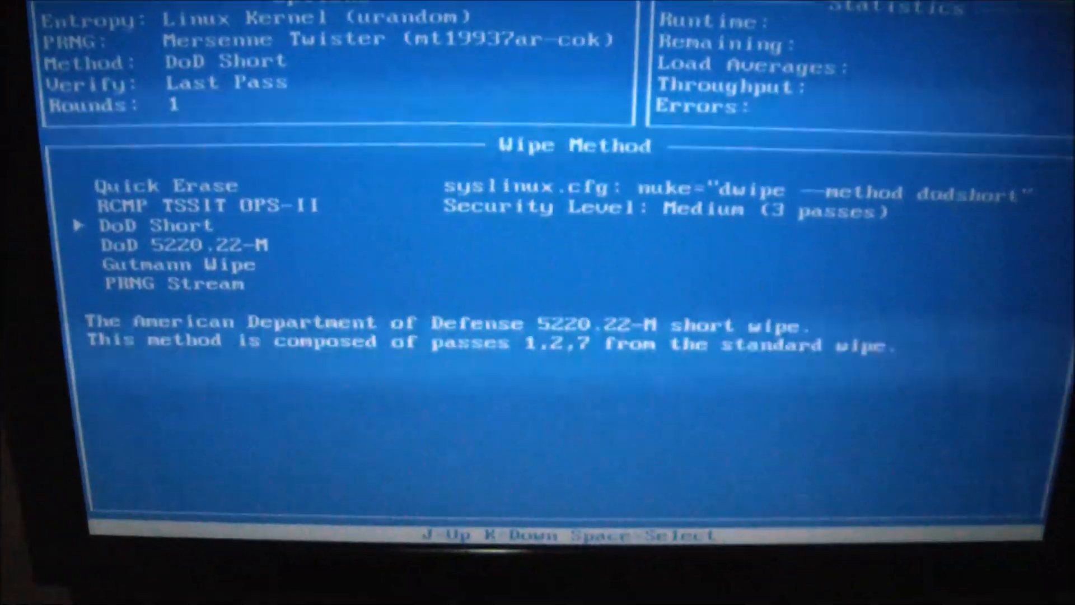
{"action": "key", "text": "Up"}
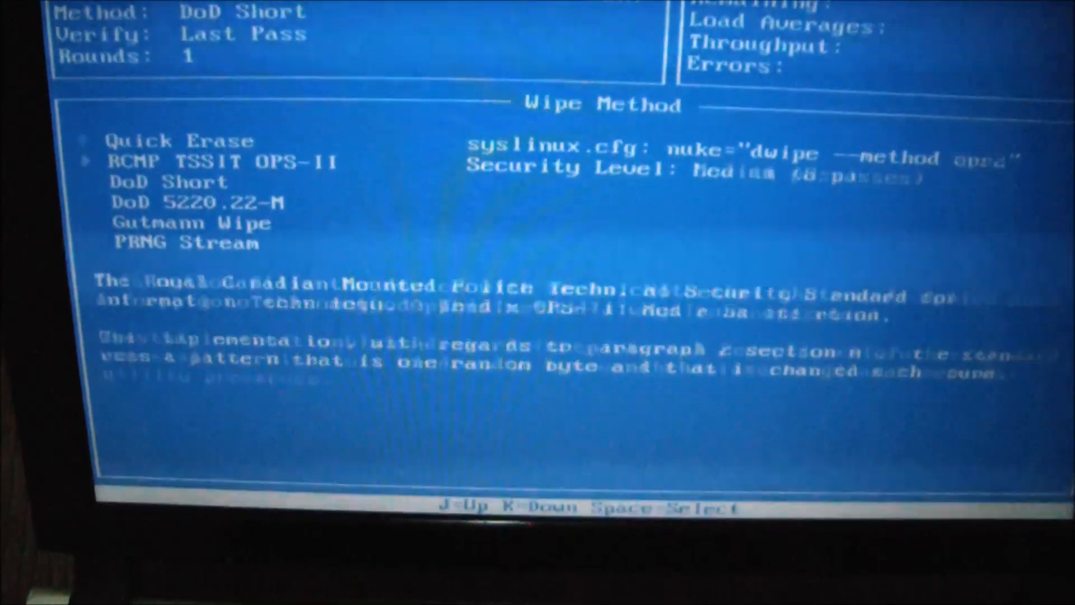
{"action": "key", "text": "k"}
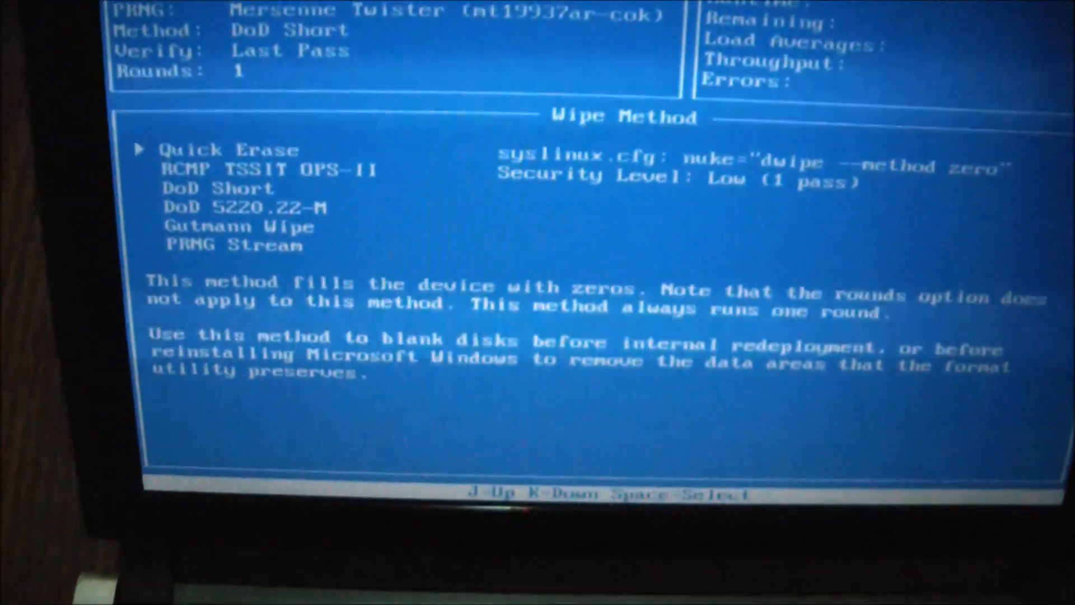